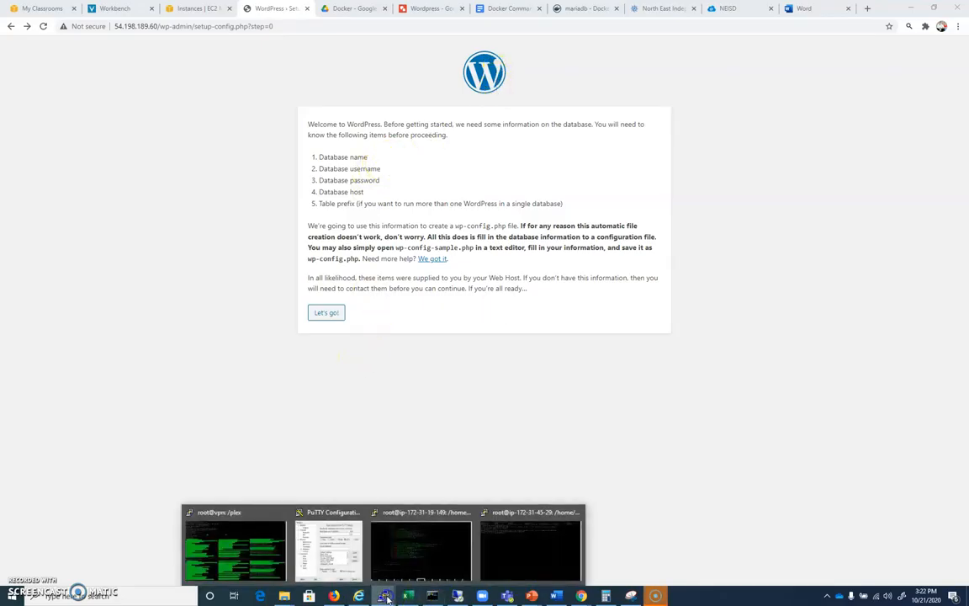
Switch to the root@ip-172-31-45-29 PuTTY terminal session on the server.
{"action": "left_click", "coordinate": [530, 547]}
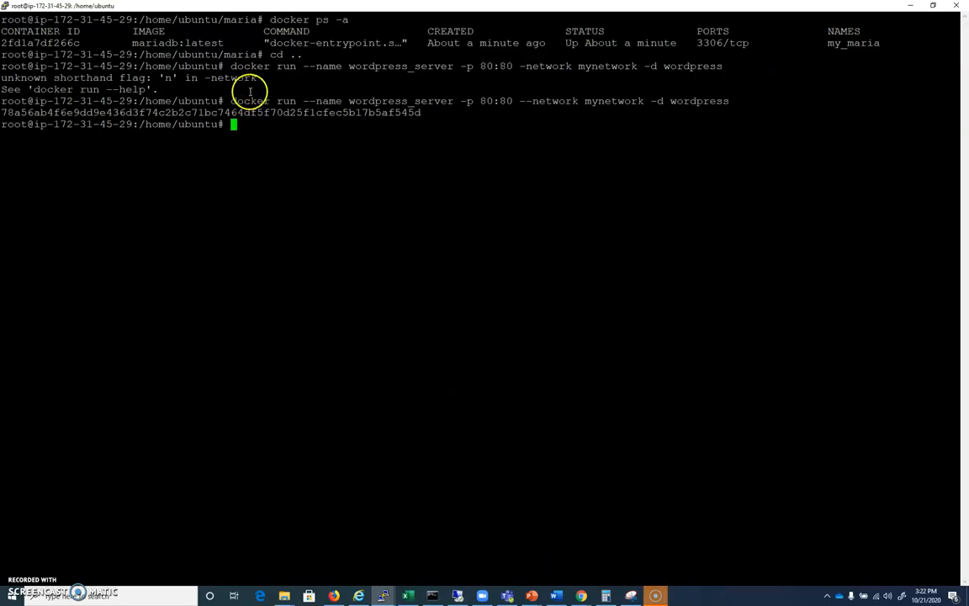
{"action": "left_click_drag", "start_coordinate": [227, 100], "coordinate": [344, 100]}
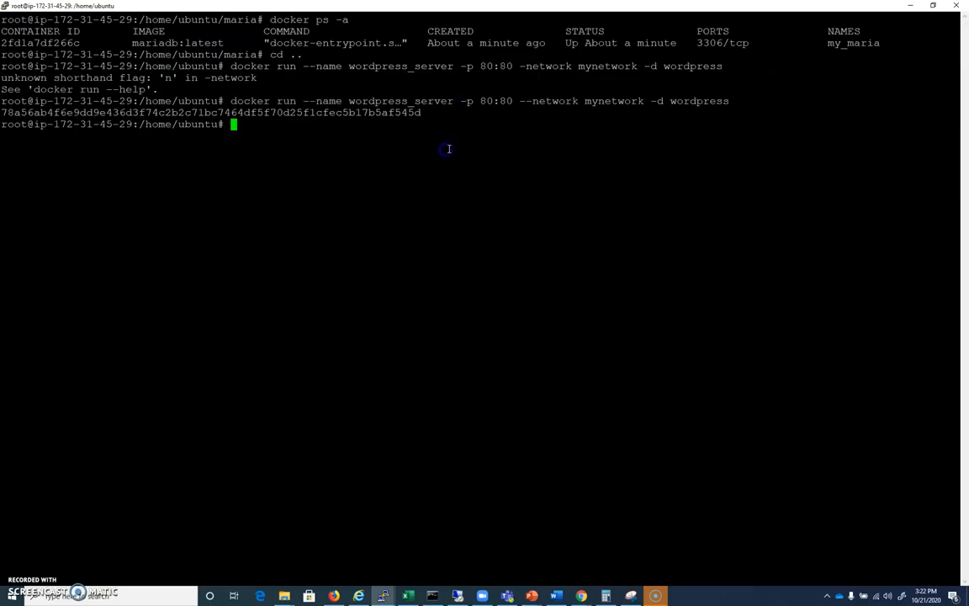
{"action": "double_click", "coordinate": [467, 101]}
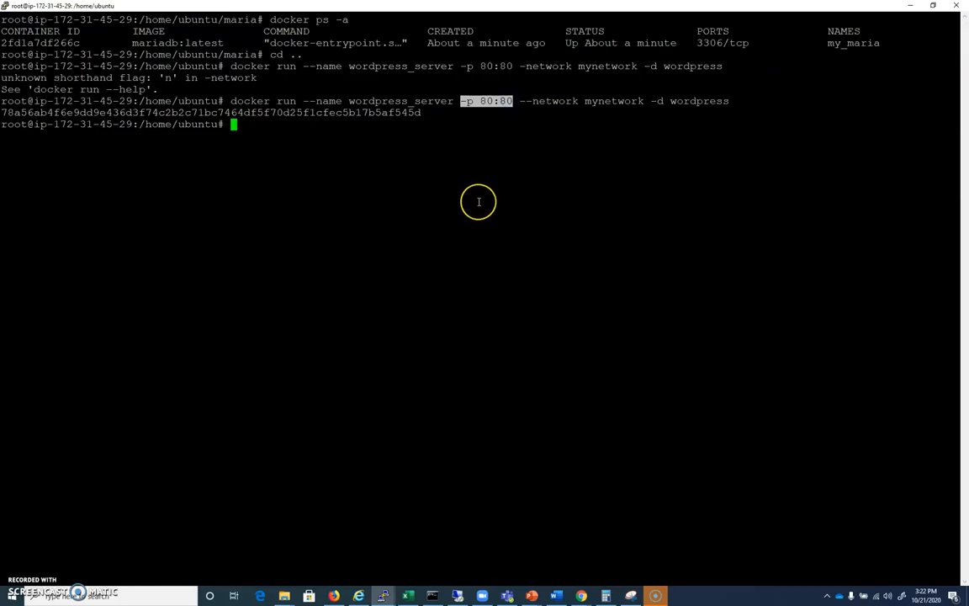
{"action": "mouse_move", "coordinate": [425, 148]}
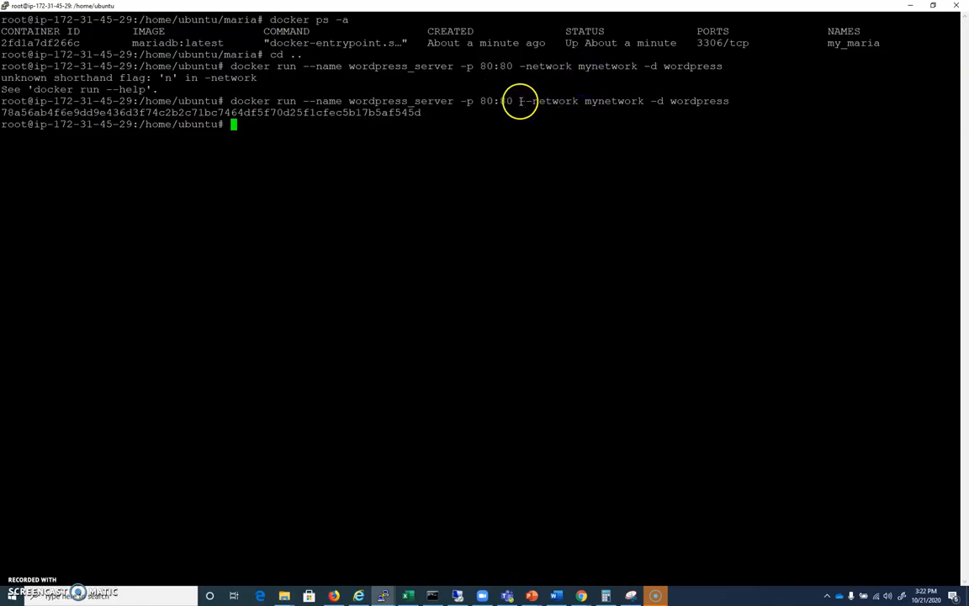
{"action": "left_click_drag", "start_coordinate": [521, 100], "coordinate": [644, 100]}
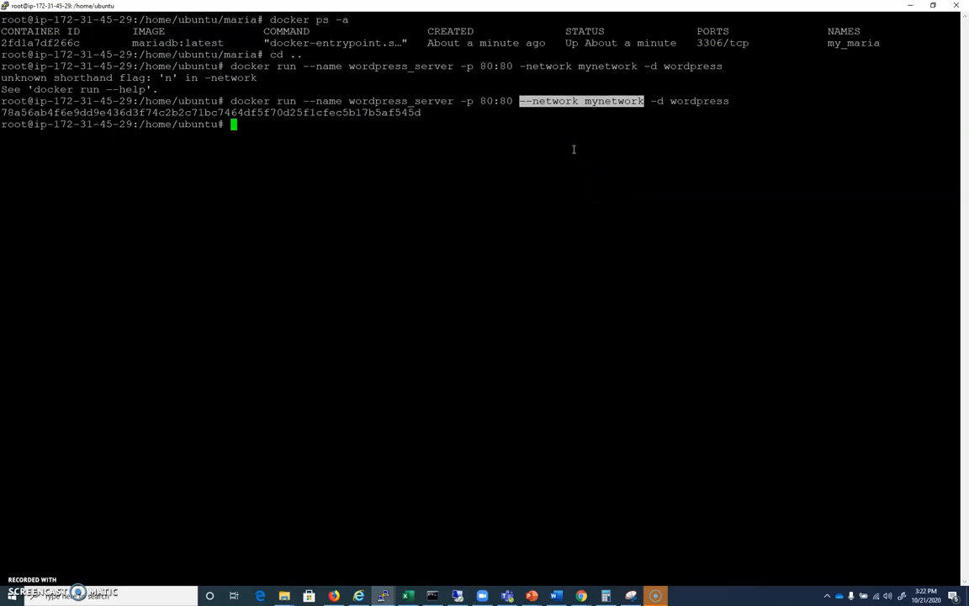
{"action": "mouse_move", "coordinate": [580, 133]}
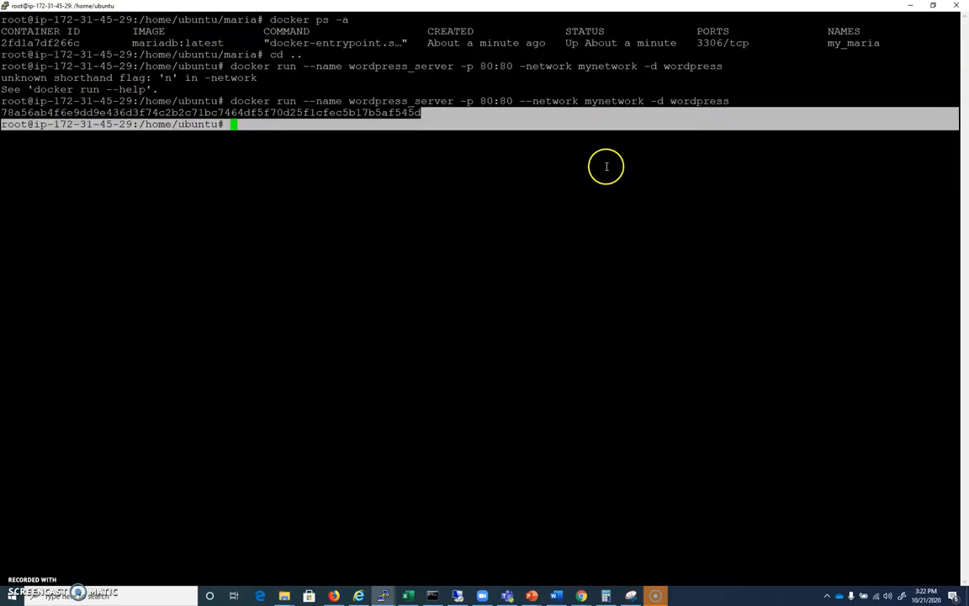
{"action": "double_click", "coordinate": [699, 101]}
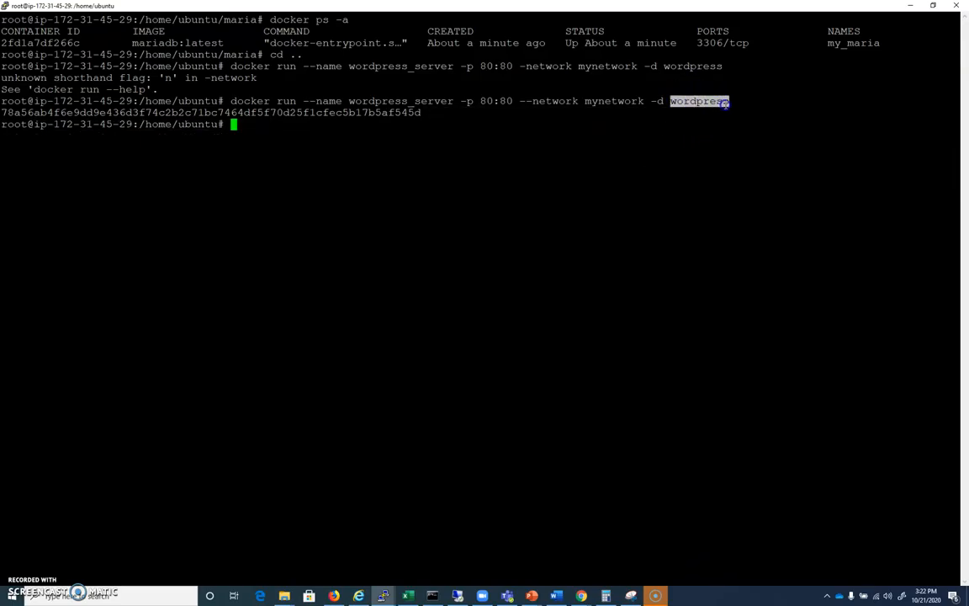
{"action": "mouse_move", "coordinate": [446, 125]}
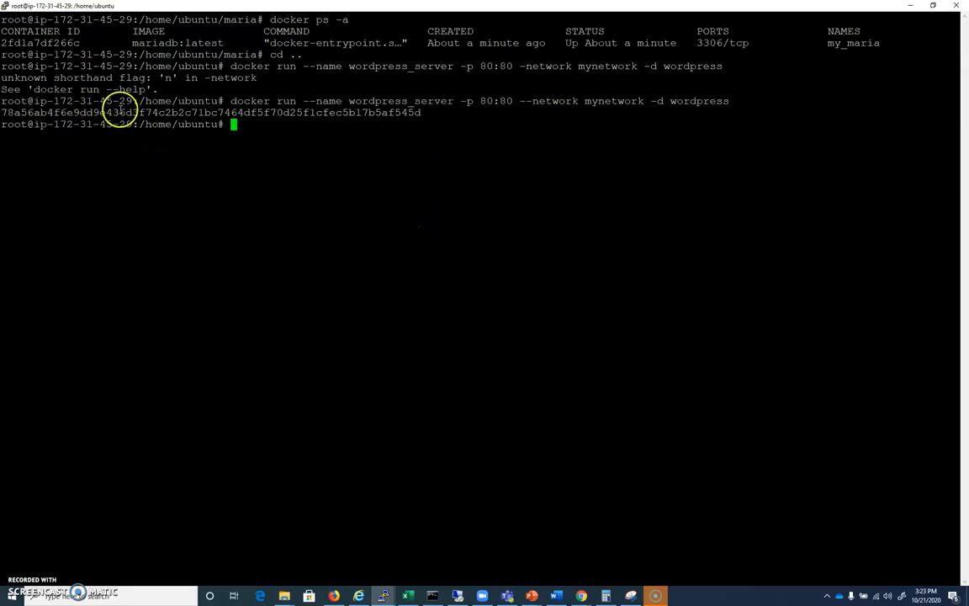
{"action": "mouse_move", "coordinate": [609, 470]}
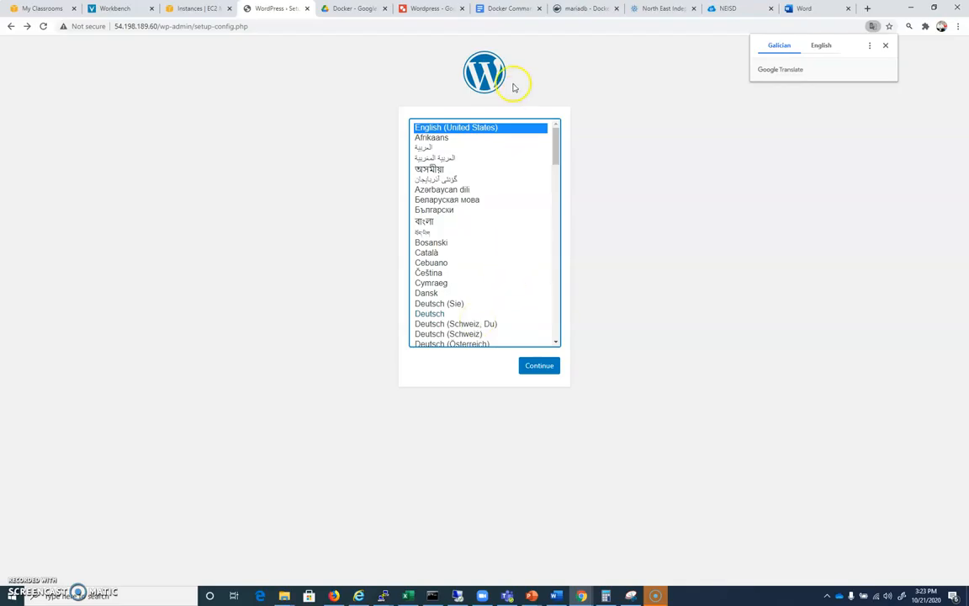
Continue setup in English (United States), then reload the setup welcome page.
{"action": "left_click", "coordinate": [538, 366]}
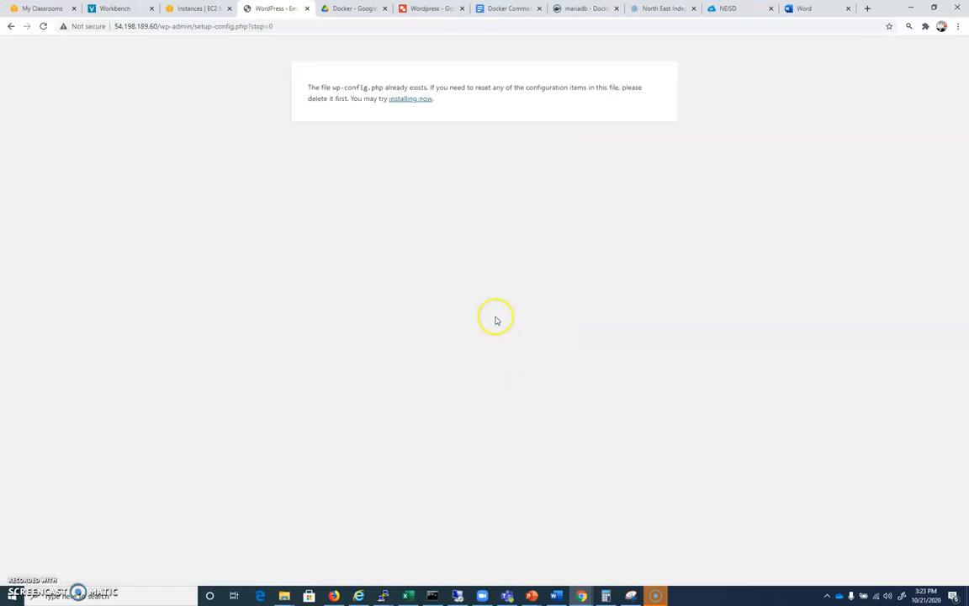
{"action": "mouse_move", "coordinate": [411, 98]}
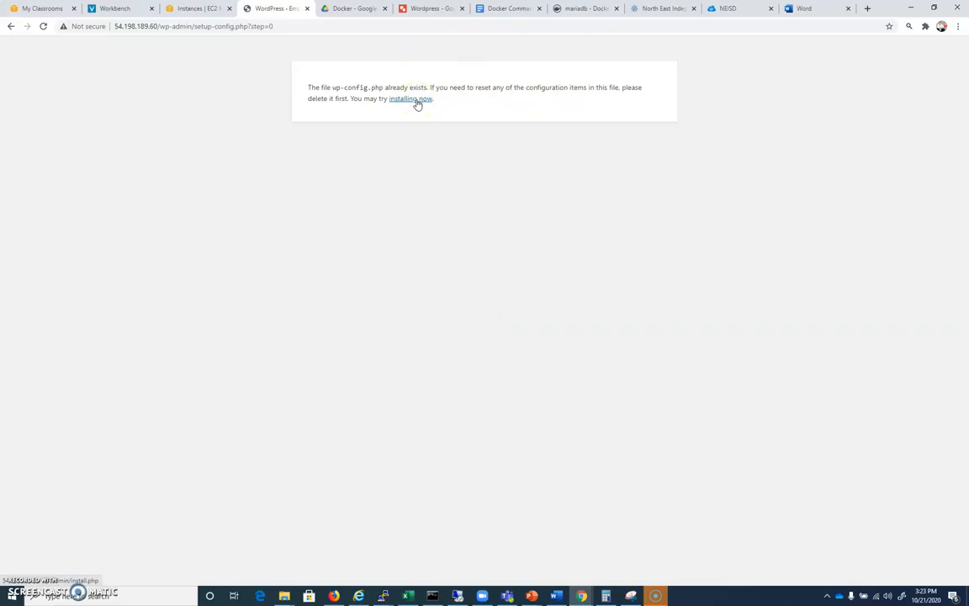
{"action": "mouse_move", "coordinate": [74, 35]}
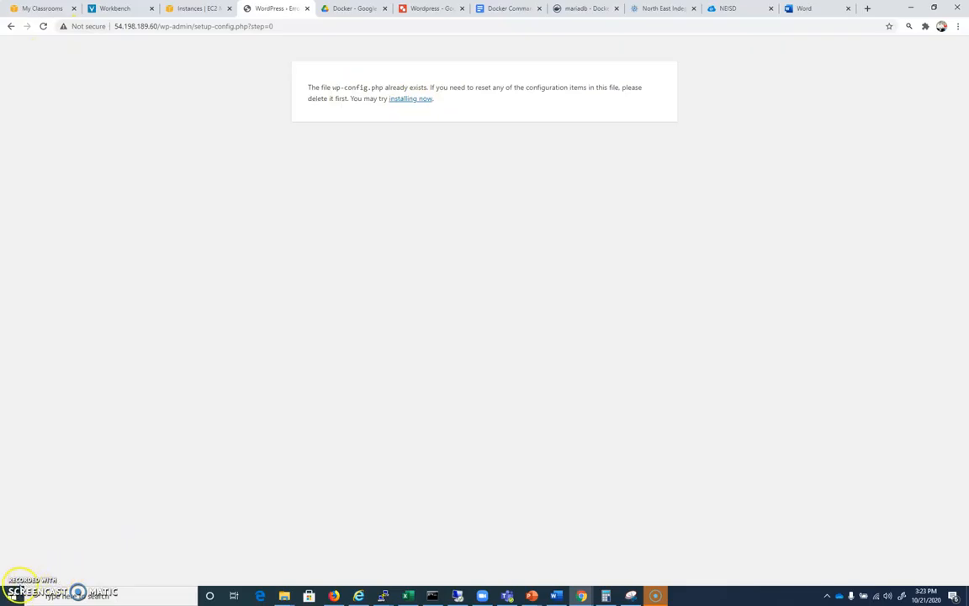
{"action": "left_click", "coordinate": [410, 99]}
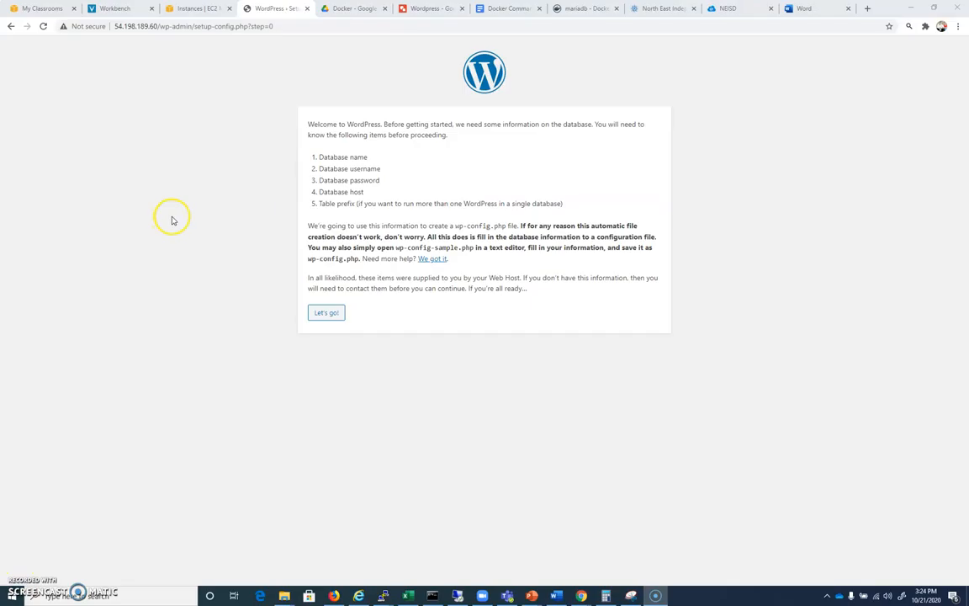
{"action": "mouse_move", "coordinate": [183, 209]}
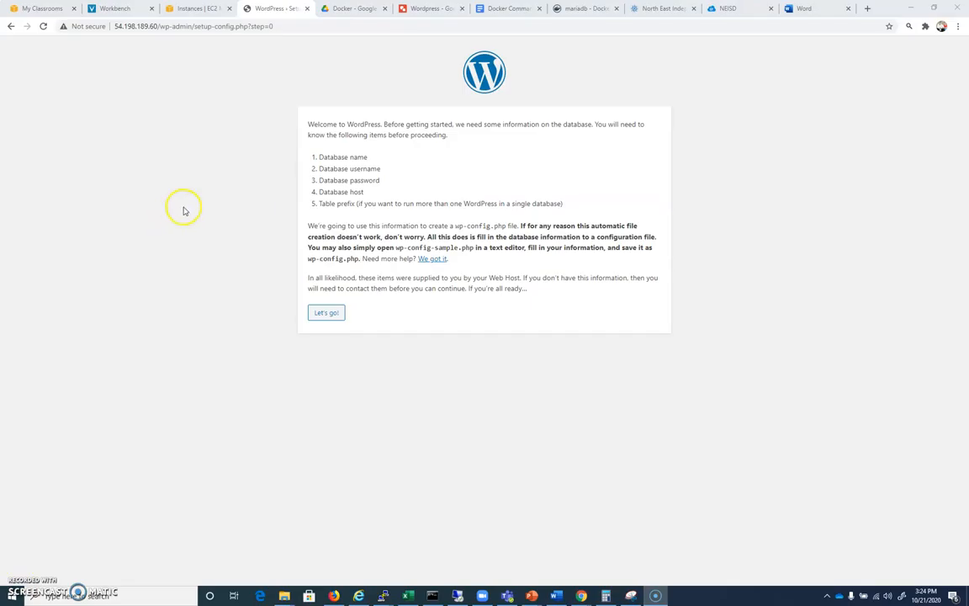
{"action": "mouse_move", "coordinate": [387, 190]}
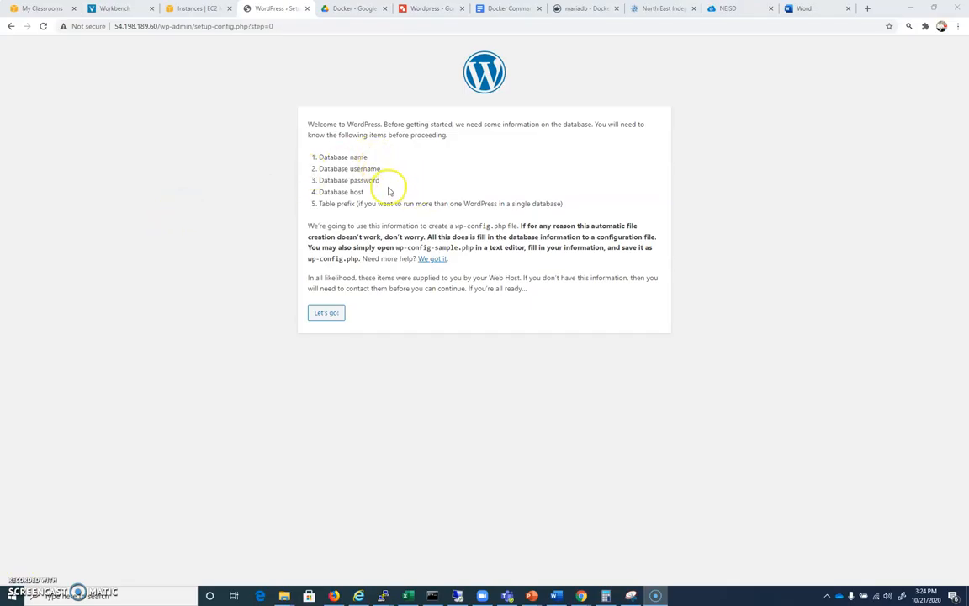
Proceed past the welcome page with Let's go! to the database connection form.
{"action": "left_click", "coordinate": [326, 313]}
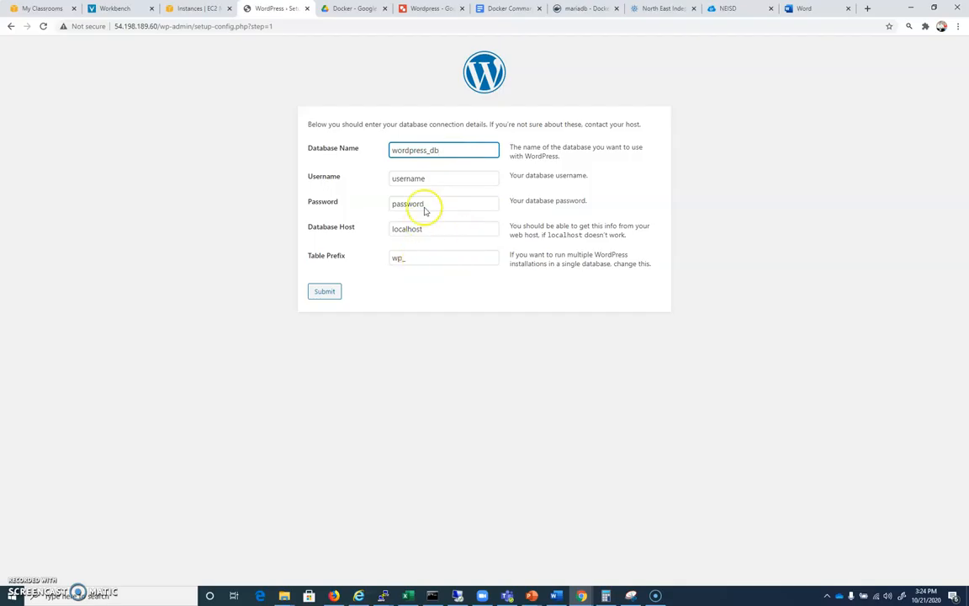
Set username root and host my_maria, keep prefix wp_, and submit.
{"action": "left_click", "coordinate": [443, 178]}
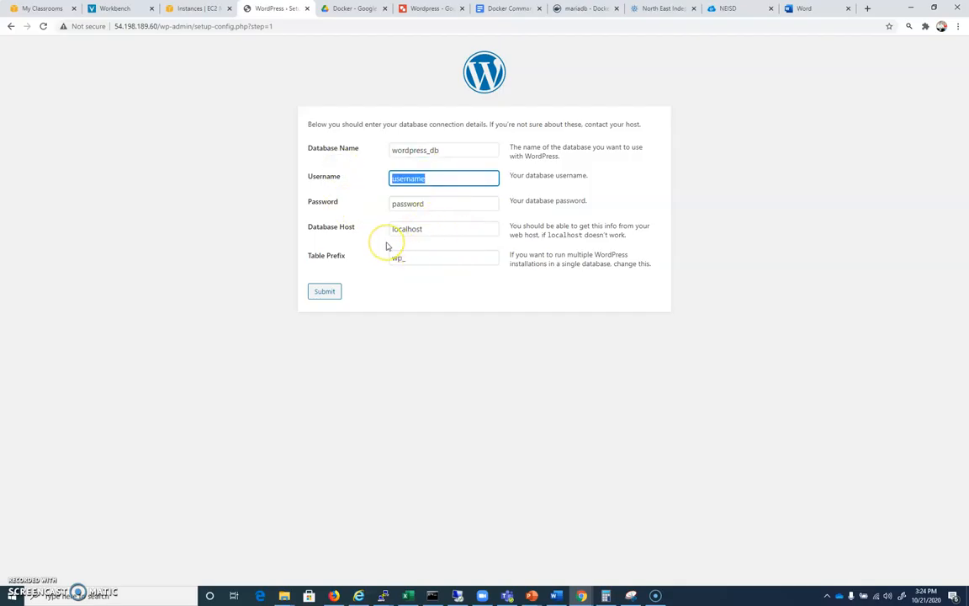
{"action": "type", "text": "root"}
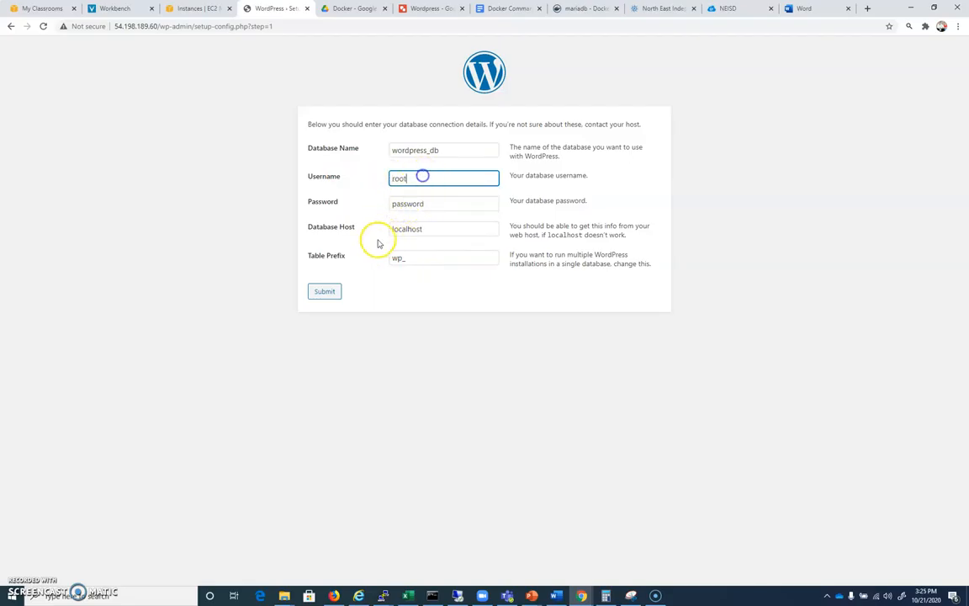
{"action": "left_click", "coordinate": [444, 203]}
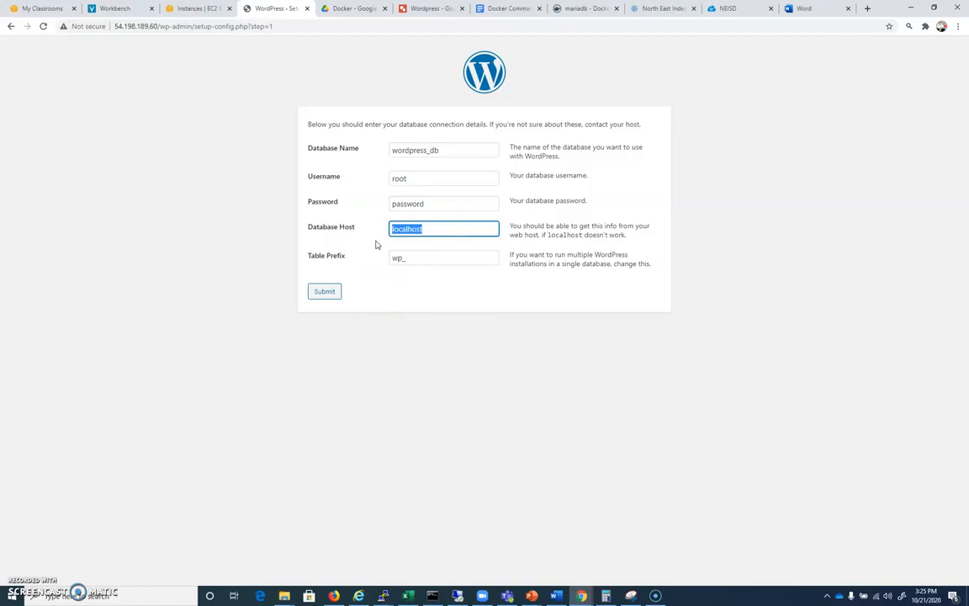
{"action": "type", "text": "m"}
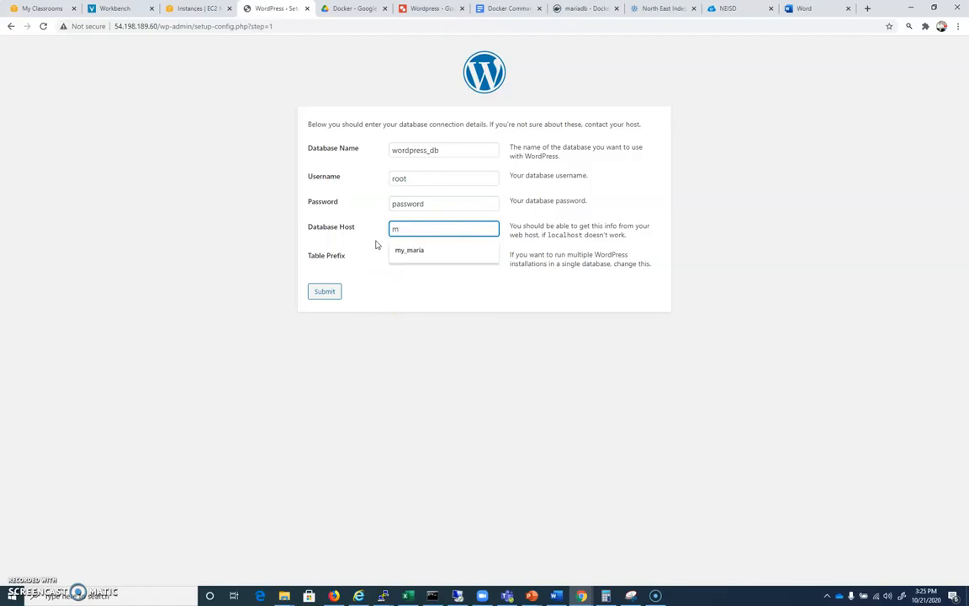
{"action": "type", "text": "y_maria"}
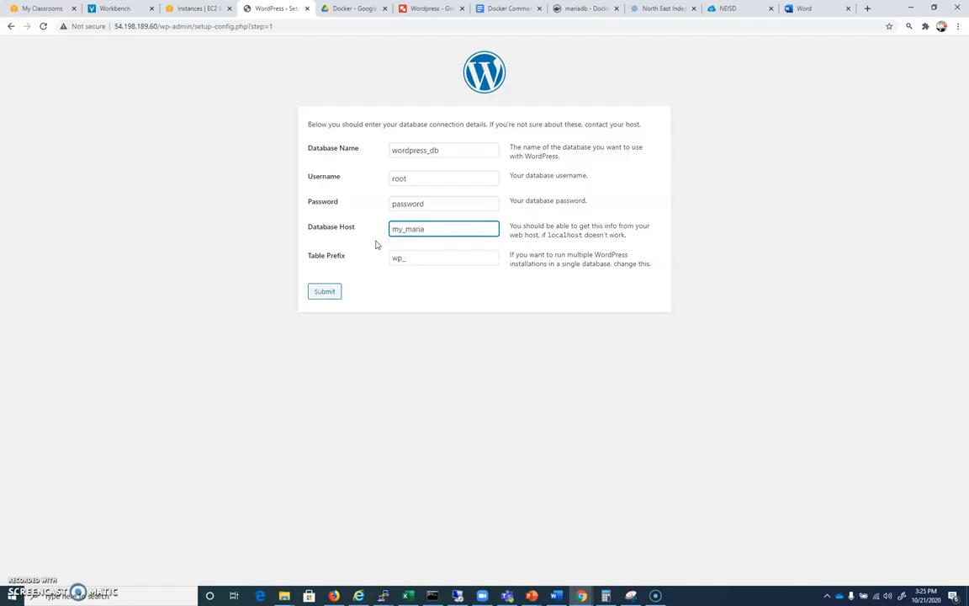
{"action": "left_click", "coordinate": [443, 258]}
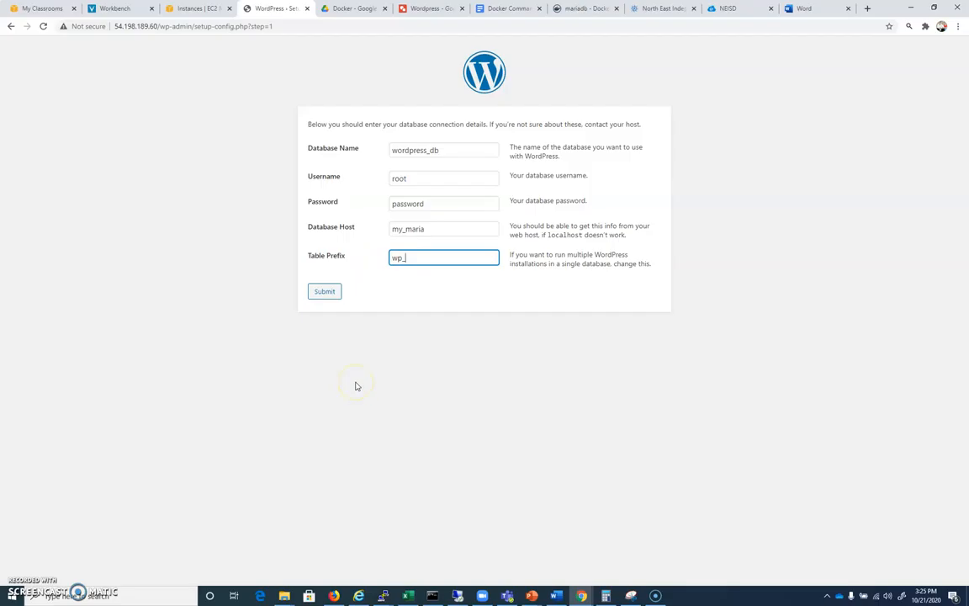
{"action": "mouse_move", "coordinate": [352, 375]}
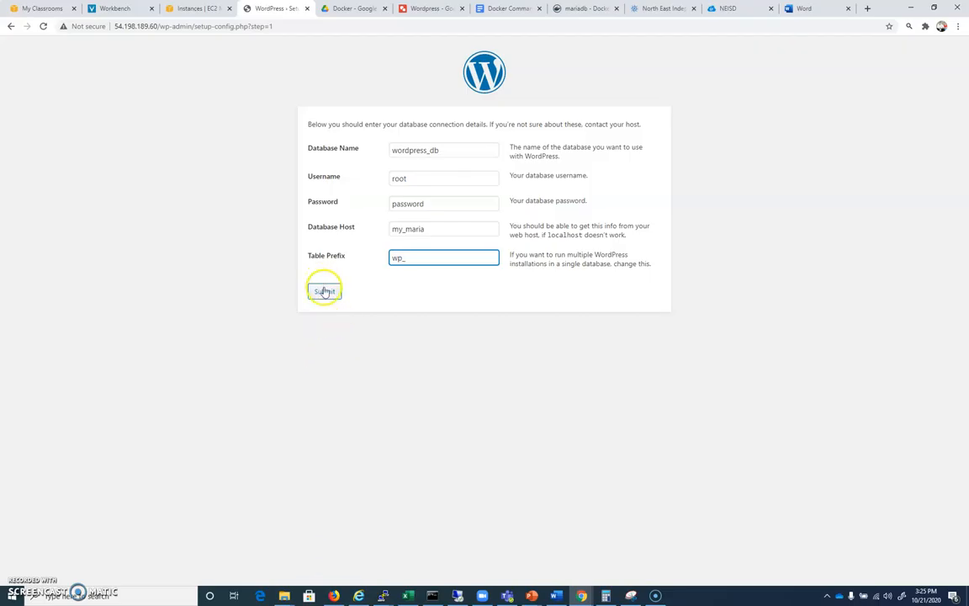
{"action": "left_click", "coordinate": [324, 291]}
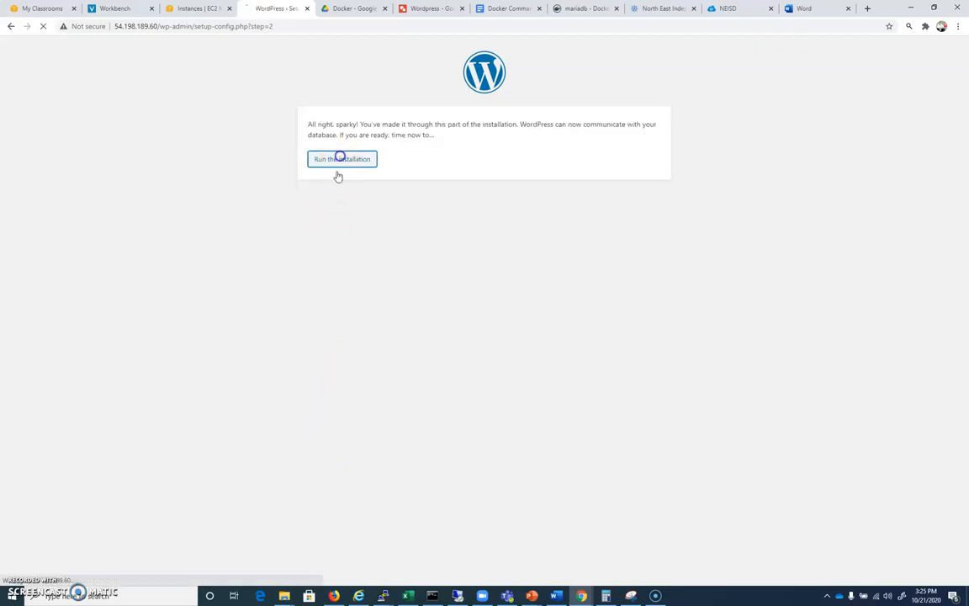
{"action": "left_click", "coordinate": [342, 159]}
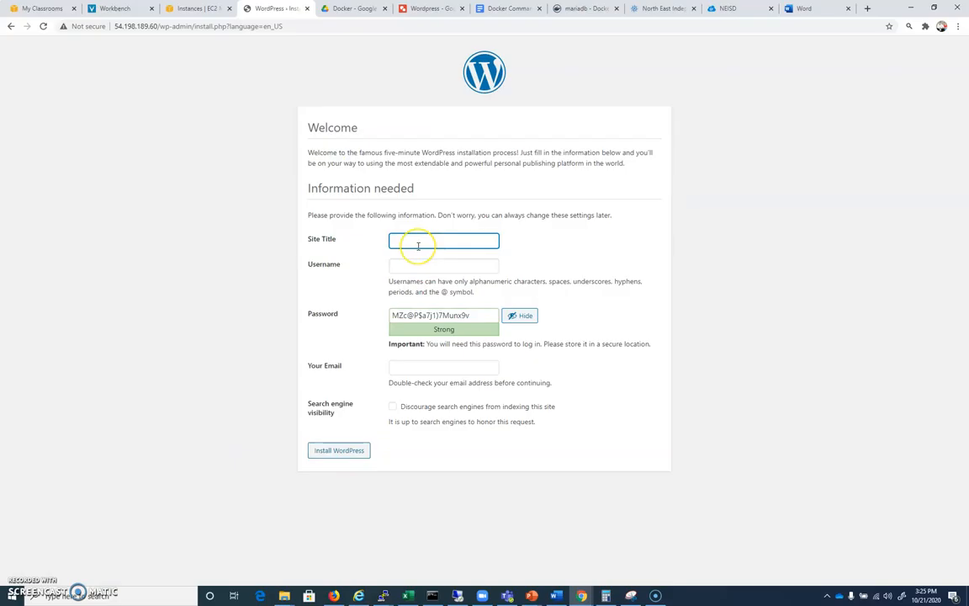
{"action": "type", "text": "My Wordpre"}
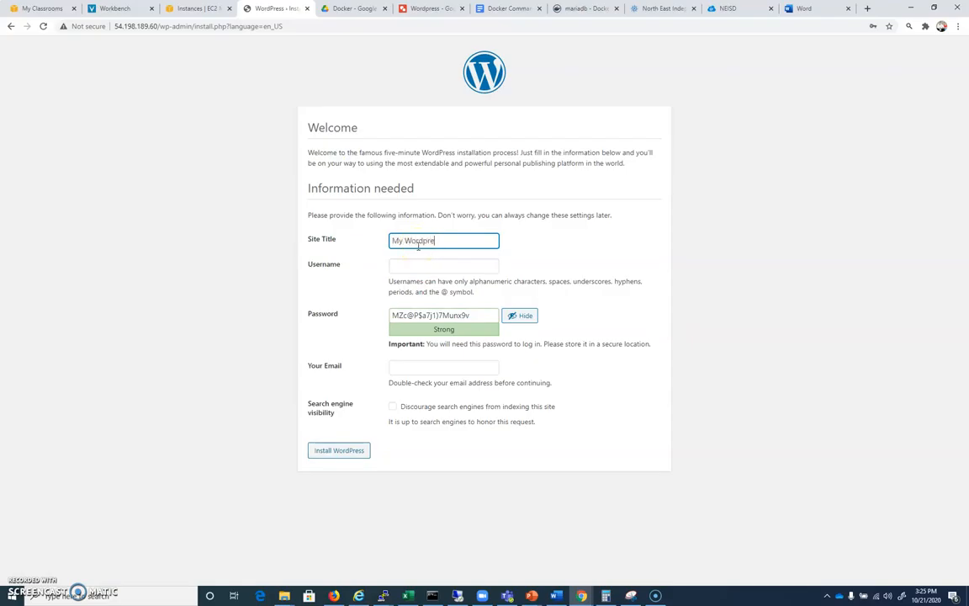
{"action": "left_click", "coordinate": [444, 266]}
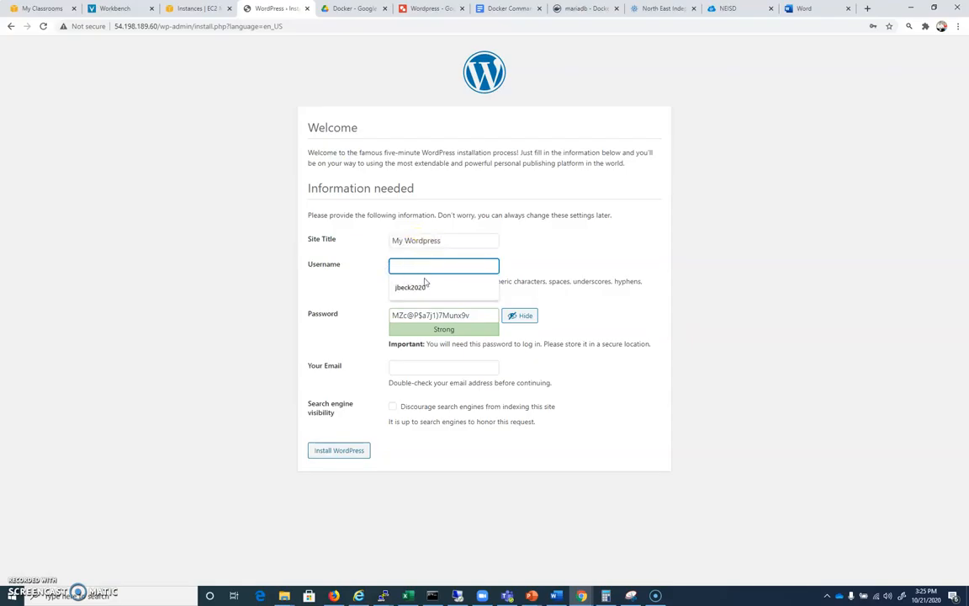
{"action": "type", "text": "joshbeck"}
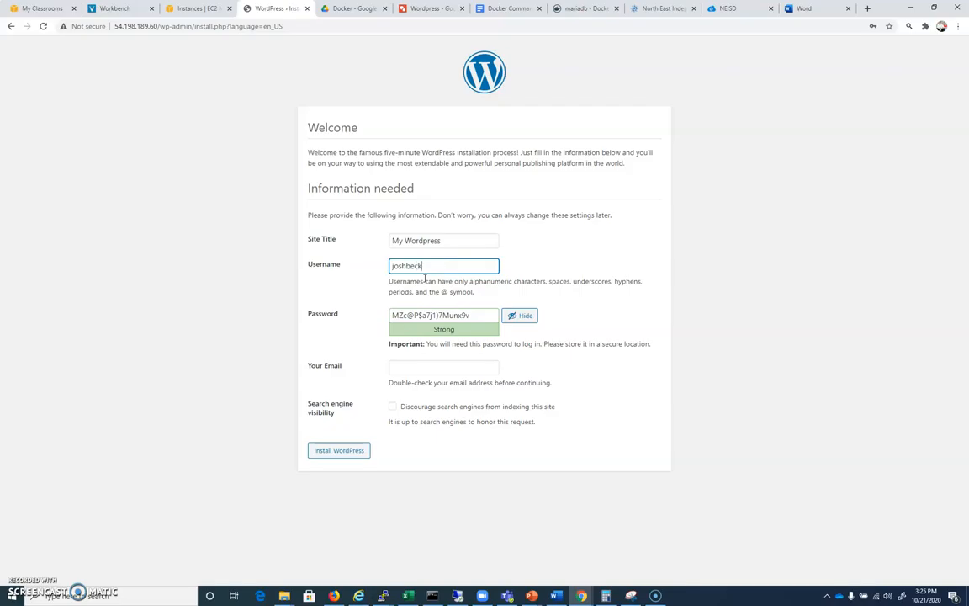
{"action": "triple_click", "coordinate": [443, 314]}
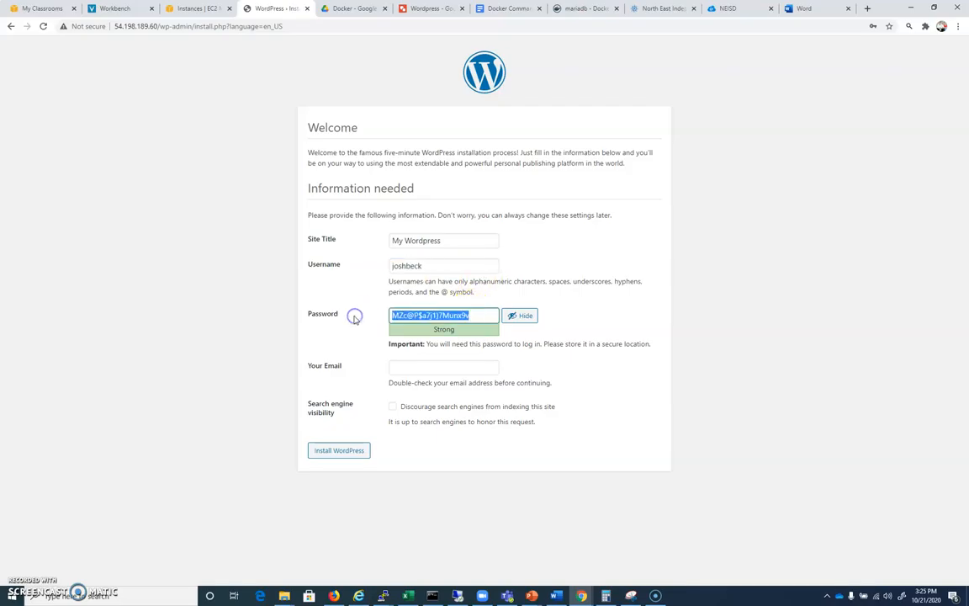
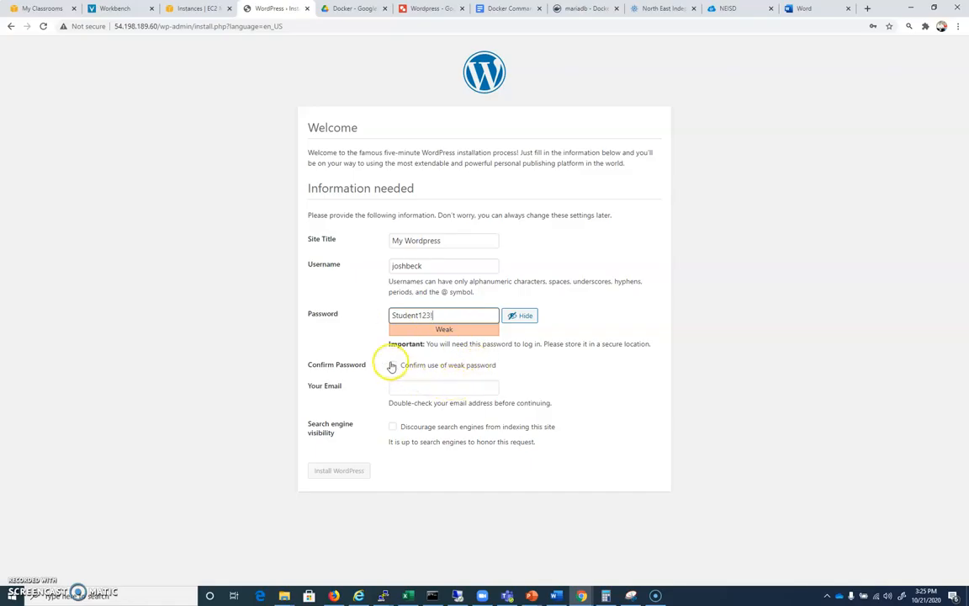
{"action": "left_click", "coordinate": [393, 365]}
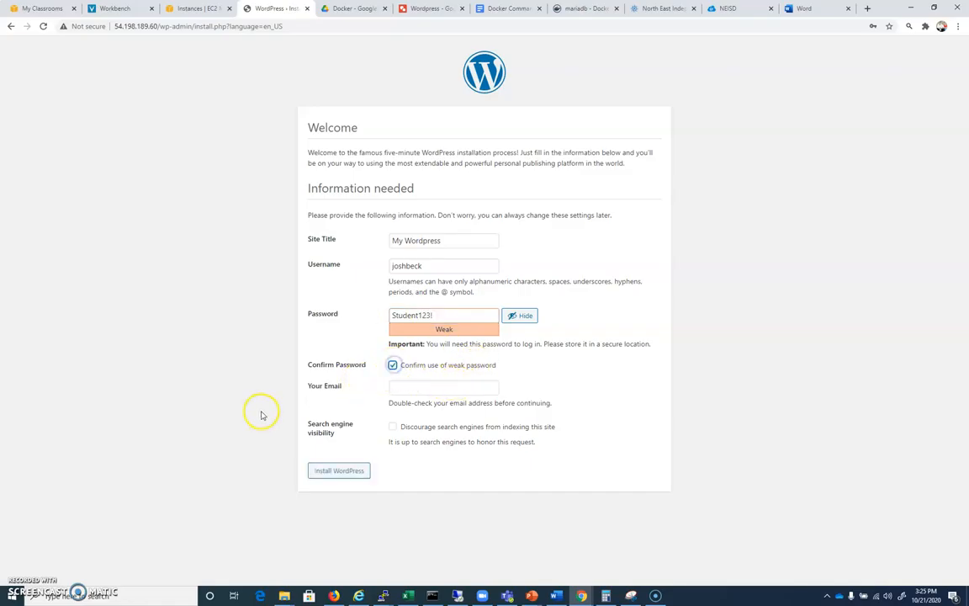
{"action": "left_click", "coordinate": [443, 388]}
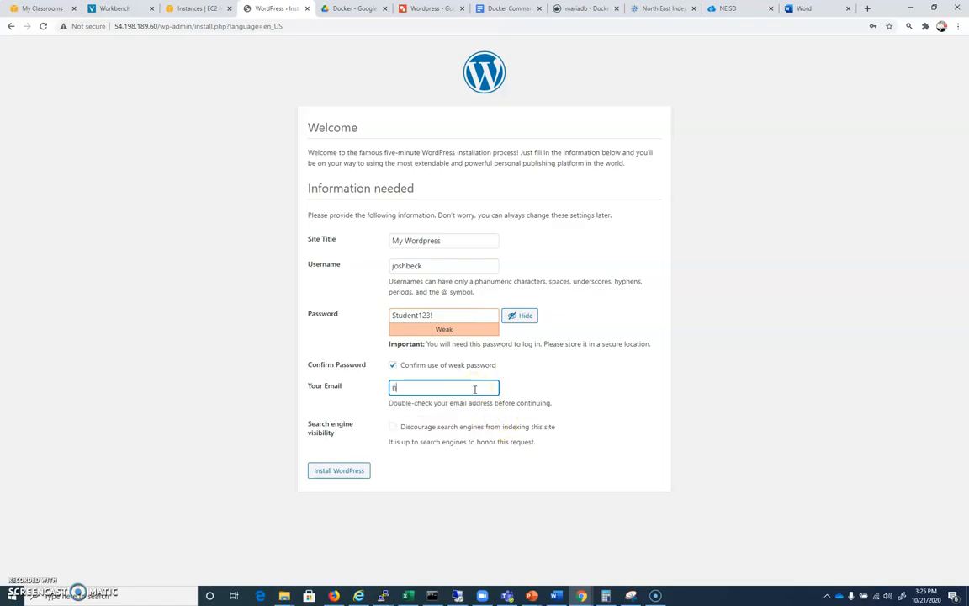
{"action": "type", "text": "noemail@noemail"}
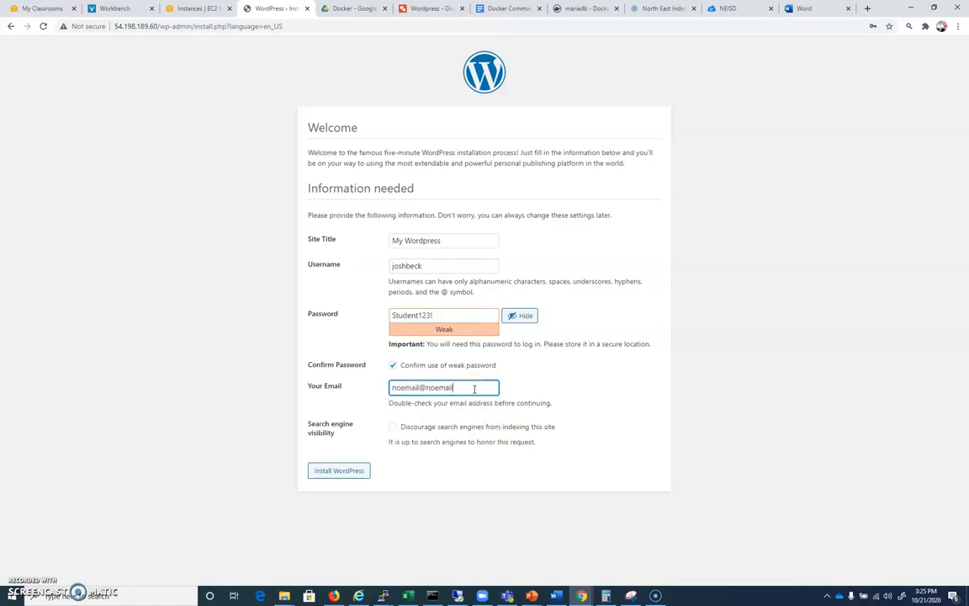
{"action": "type", "text": ".net"}
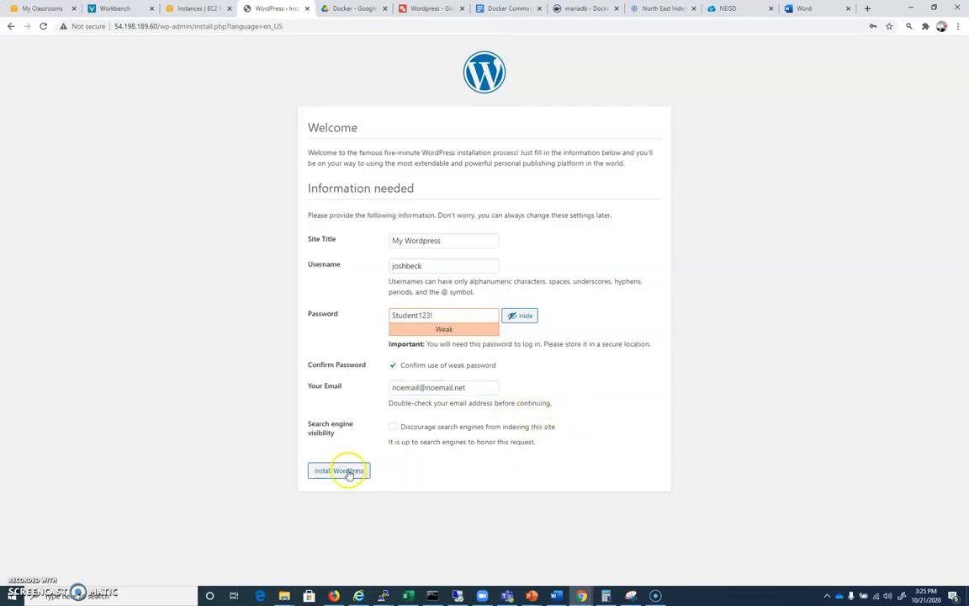
{"action": "left_click", "coordinate": [339, 470]}
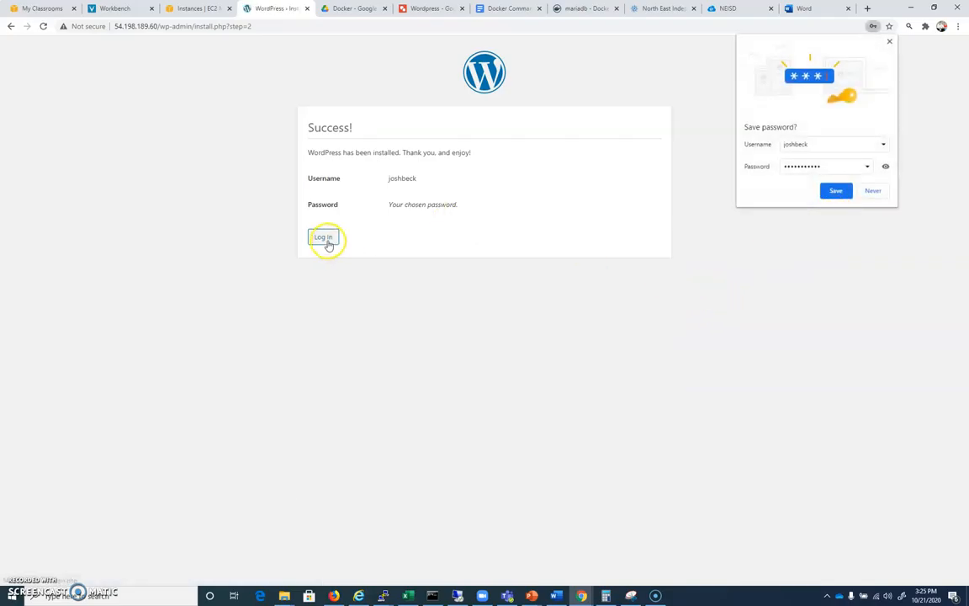
Log in as joshbeck to the Dashboard and save the password in Chrome.
{"action": "left_click", "coordinate": [323, 238]}
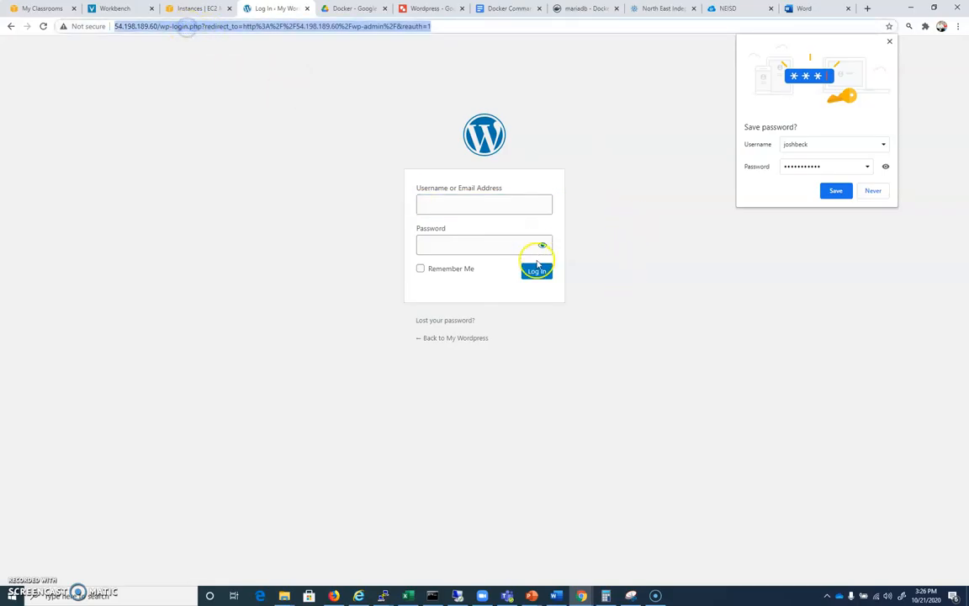
{"action": "left_click", "coordinate": [484, 205]}
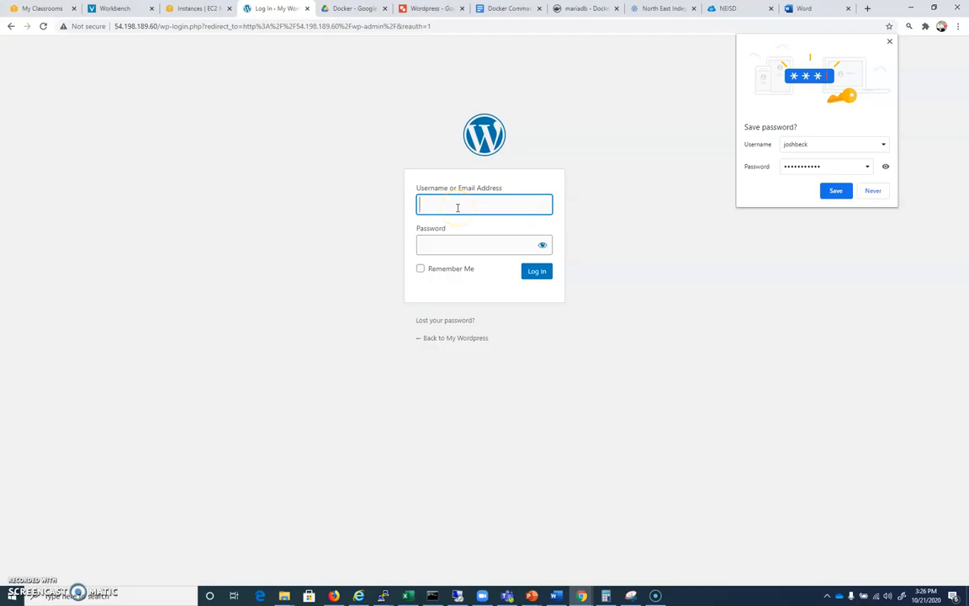
{"action": "left_click", "coordinate": [535, 270]}
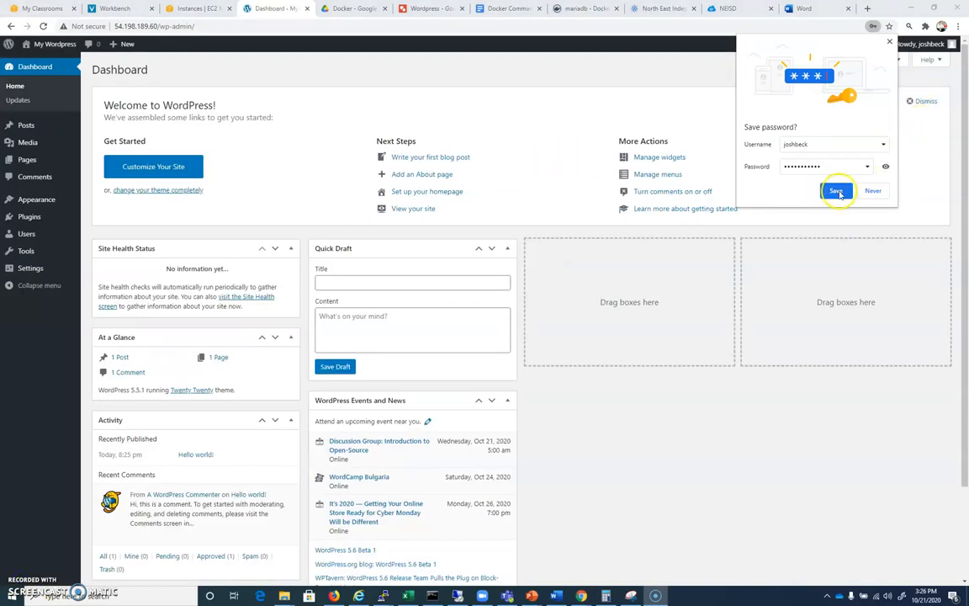
{"action": "left_click", "coordinate": [836, 190]}
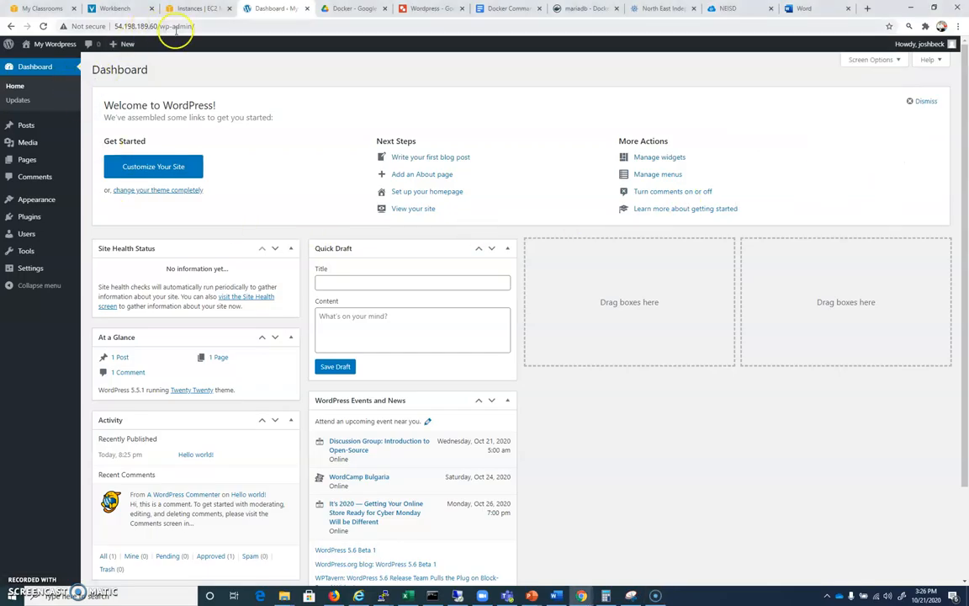